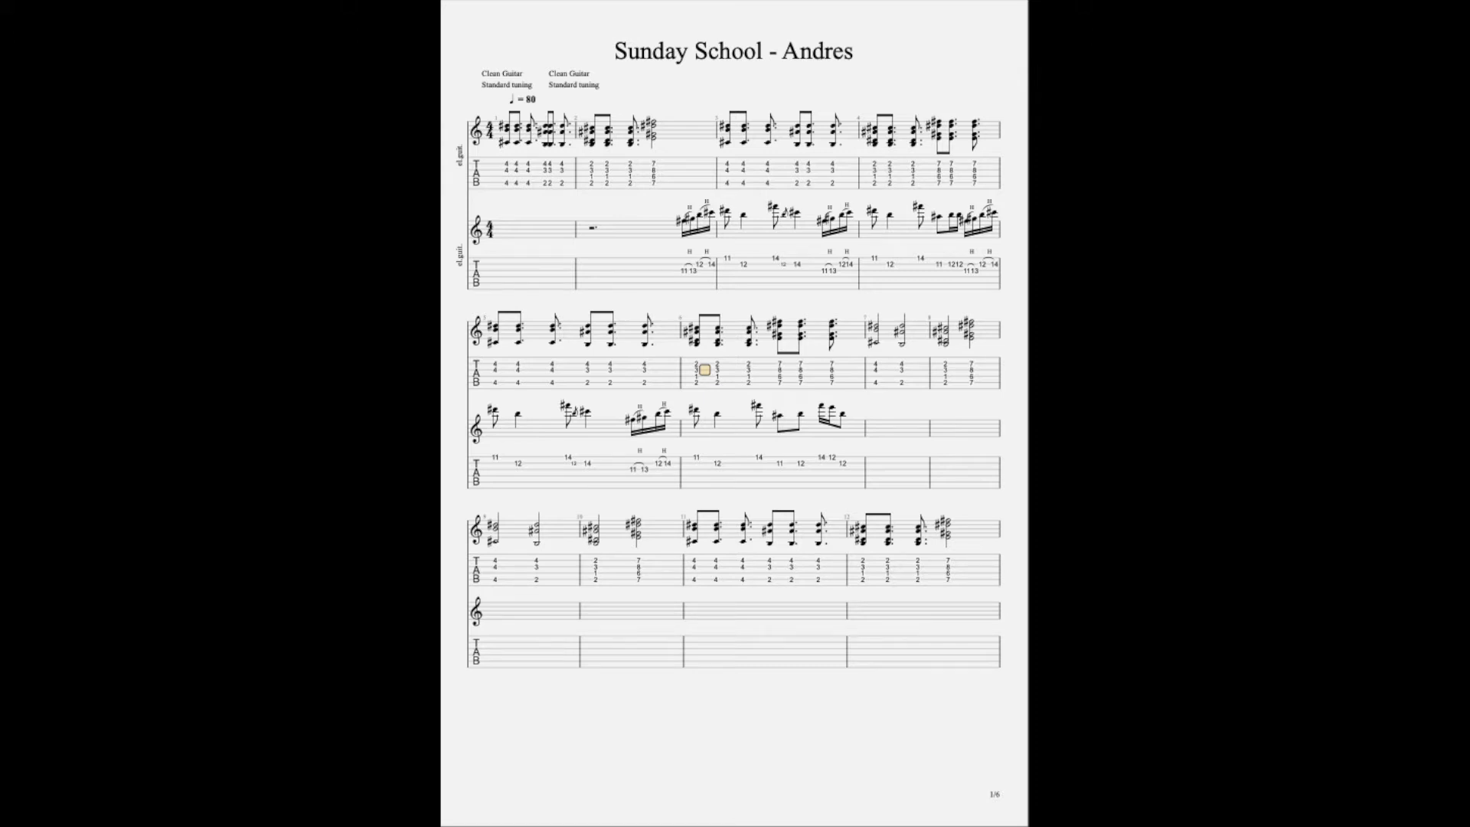
scroll("down", 3)
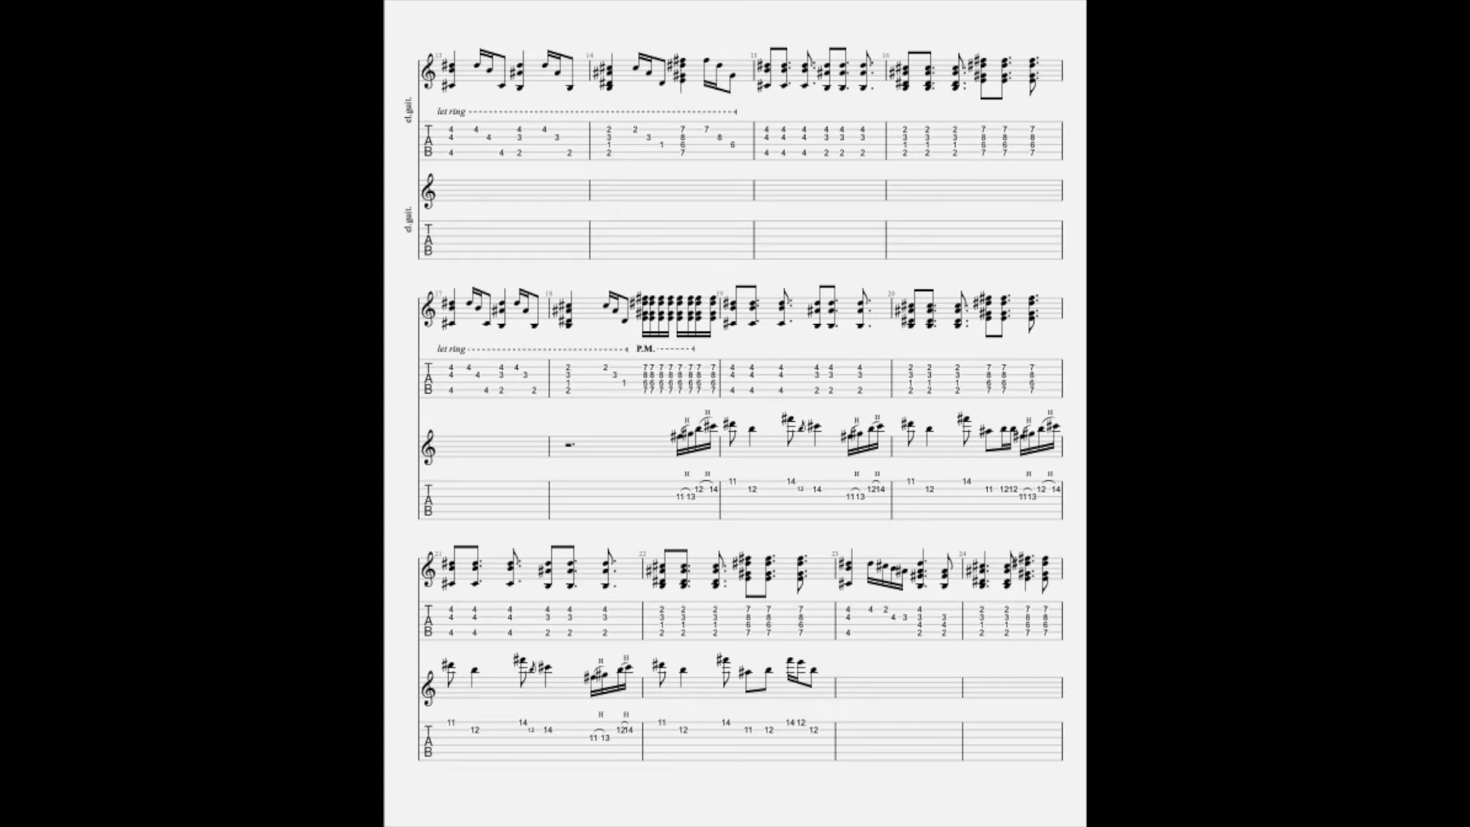
scroll("down", 3)
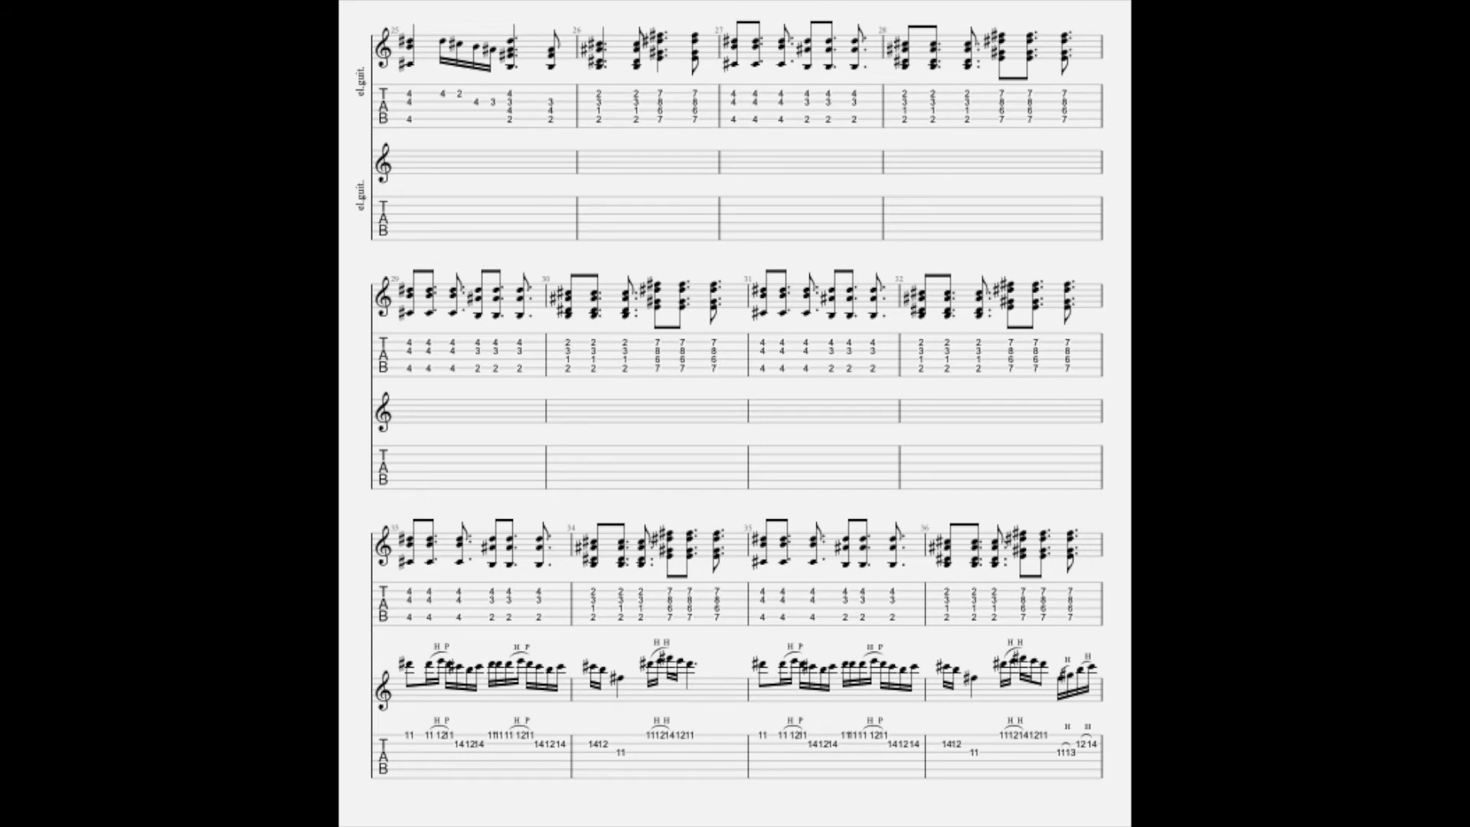
scroll("down", 3)
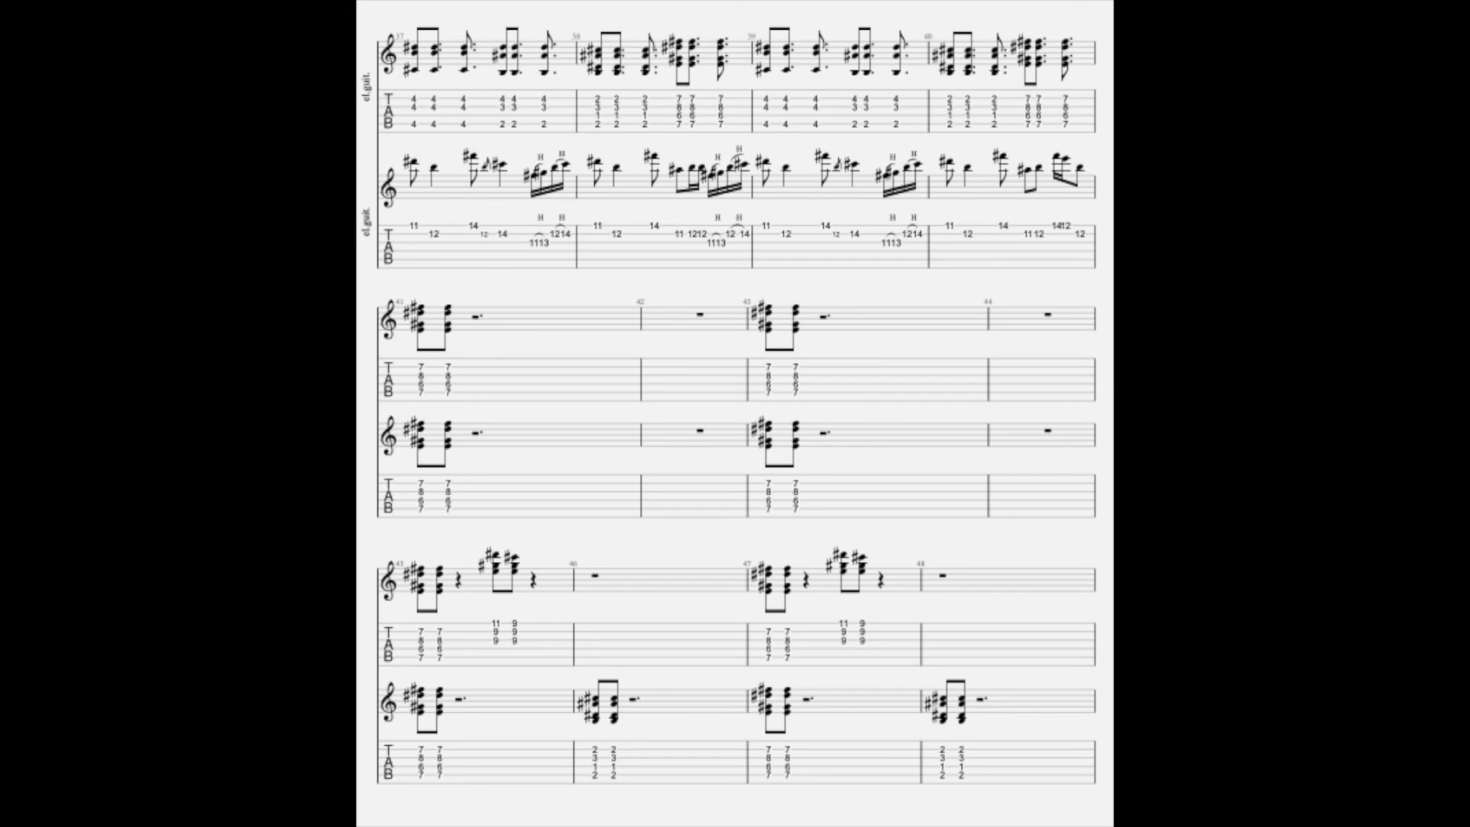
scroll("down", 3)
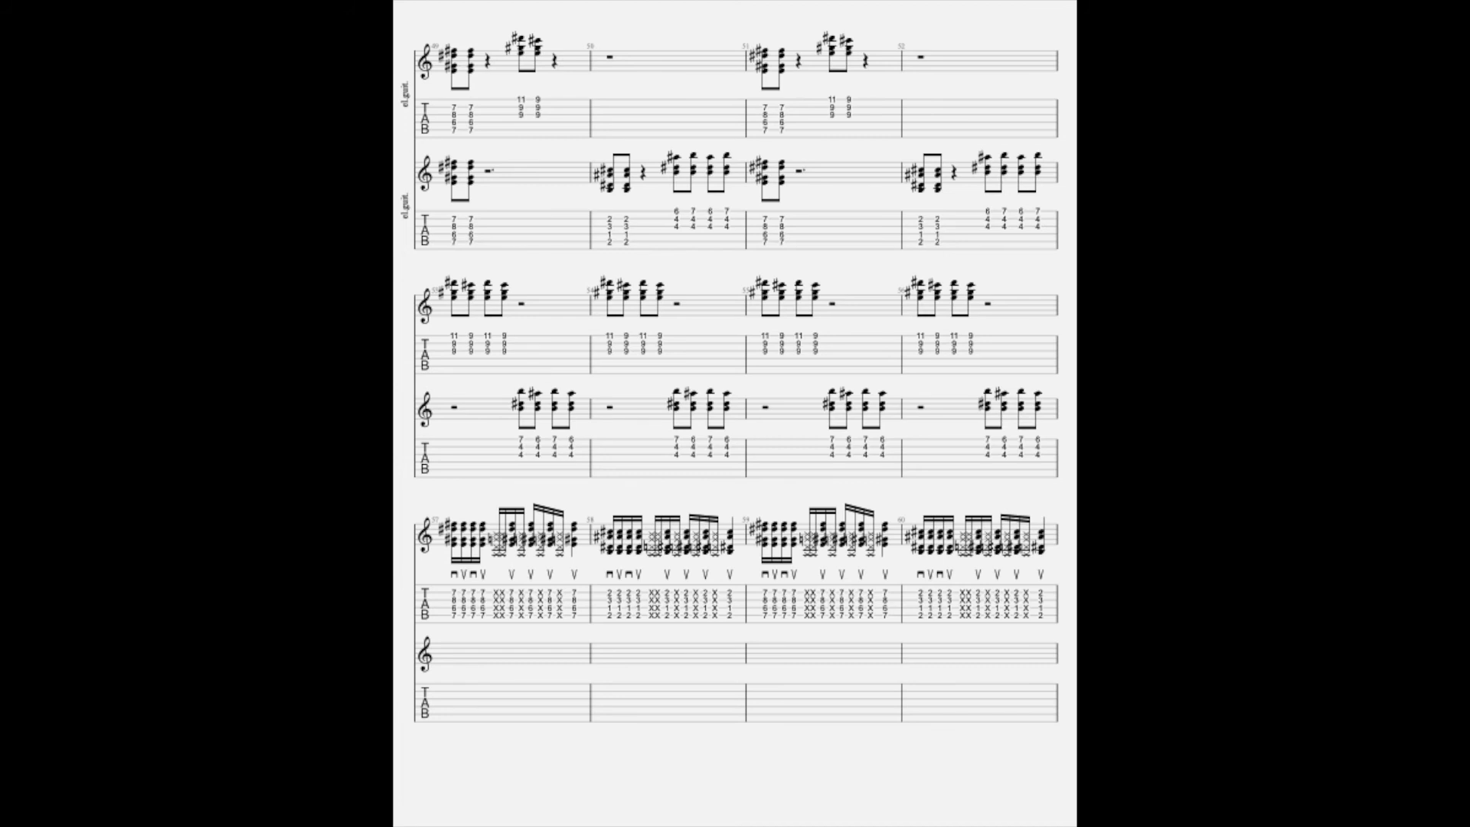